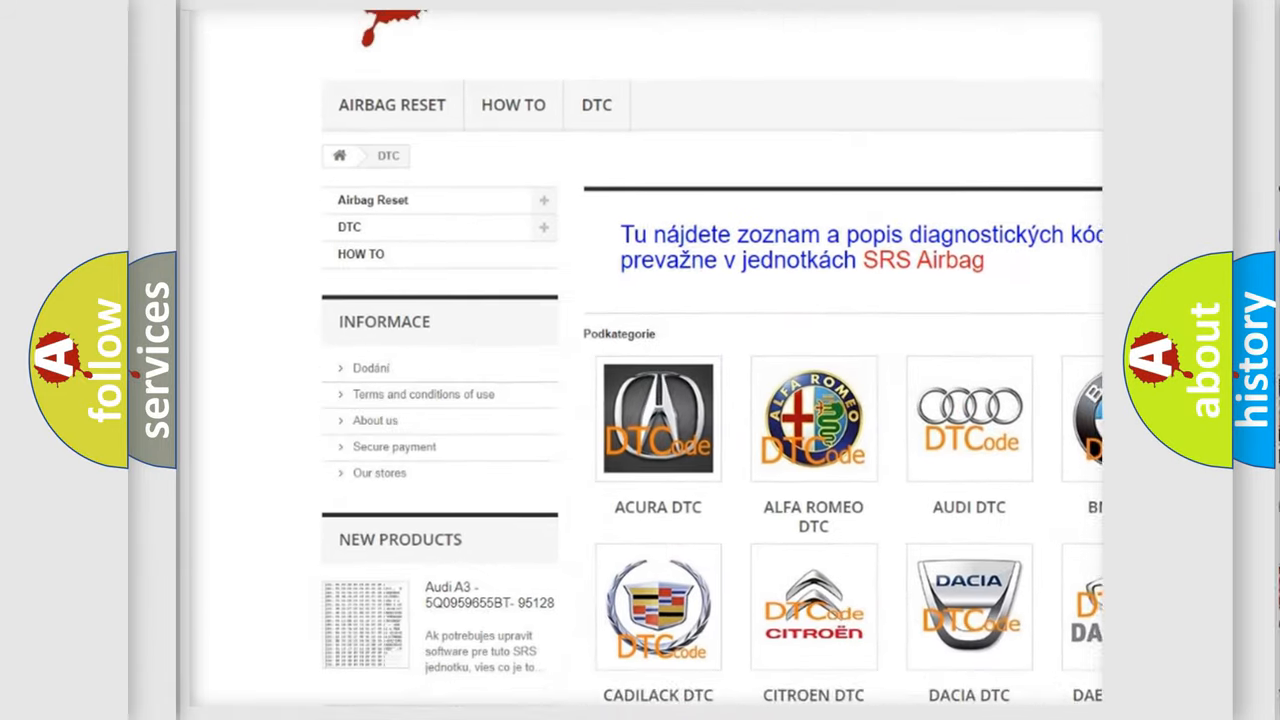
{"action": "scroll", "scroll_direction": "down", "scroll_amount": 3}
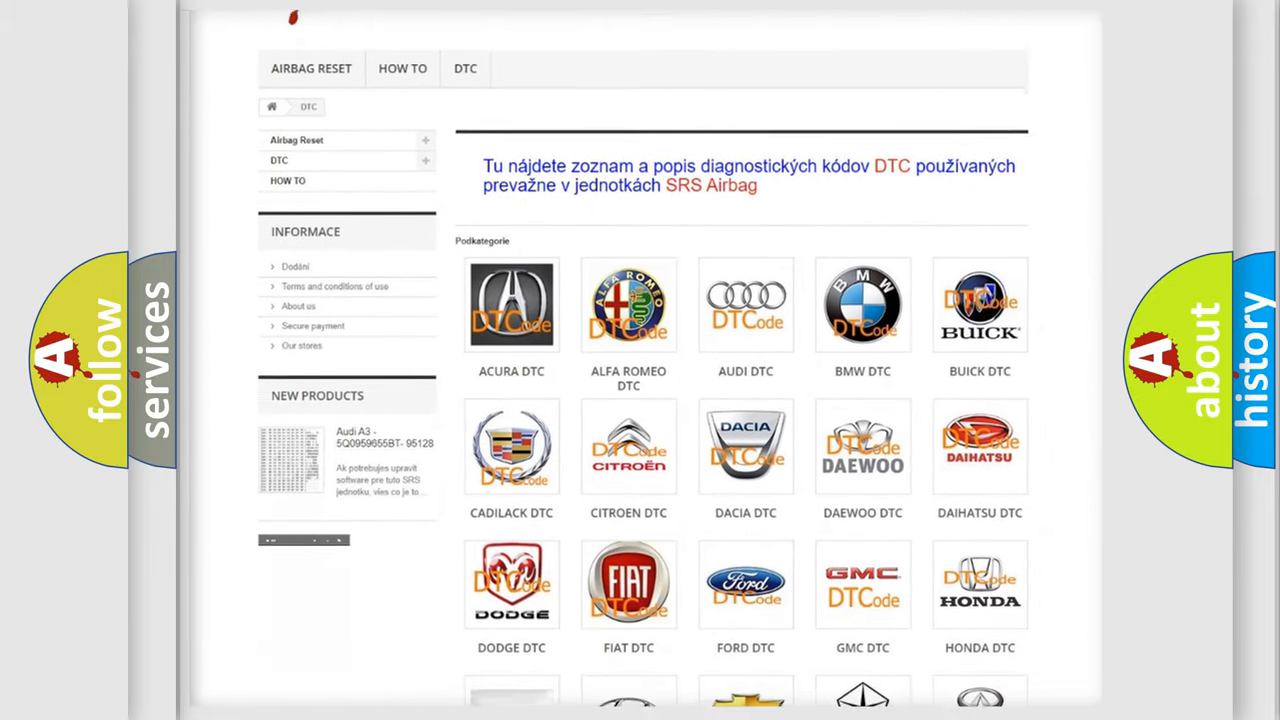
{"action": "scroll", "scroll_direction": "down", "scroll_amount": 3}
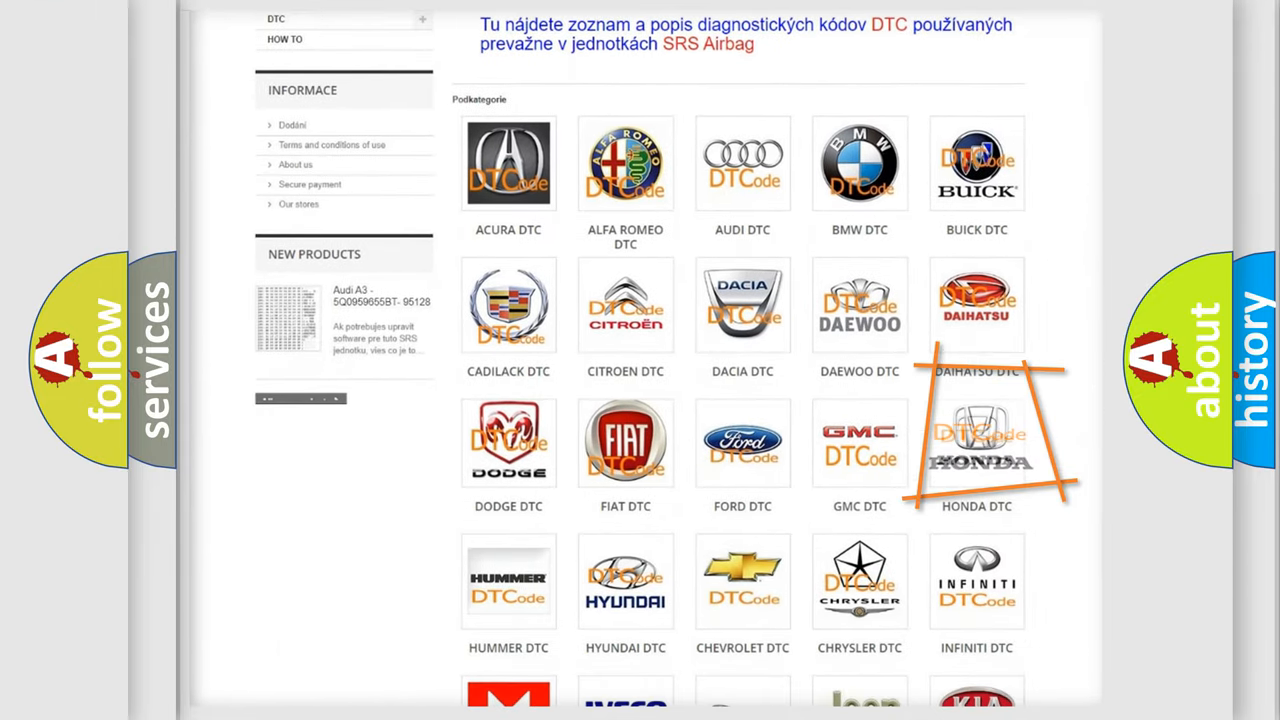